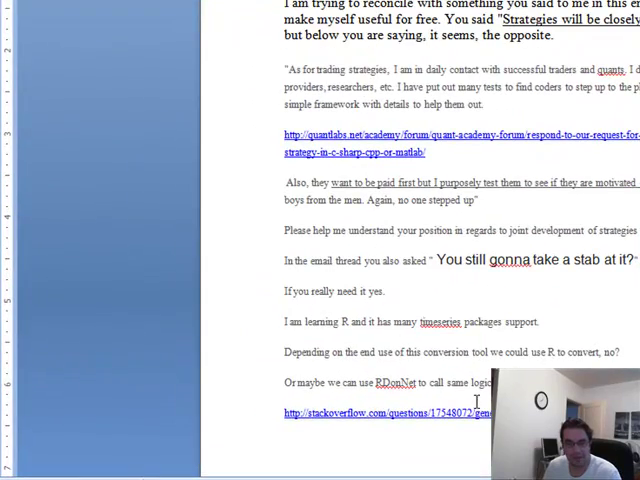
scroll(down, 3)
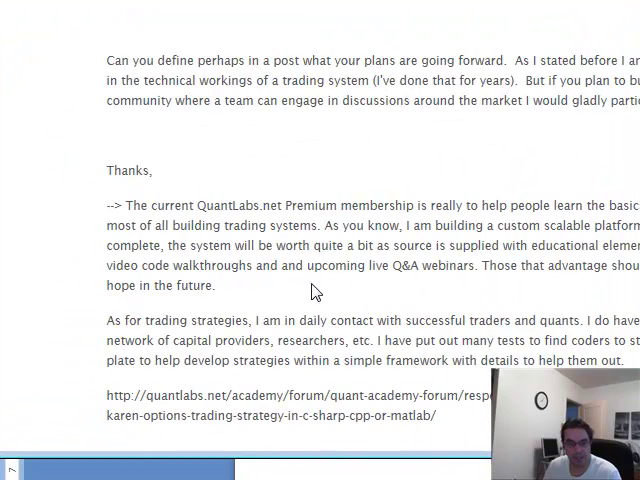
scroll(down, 3)
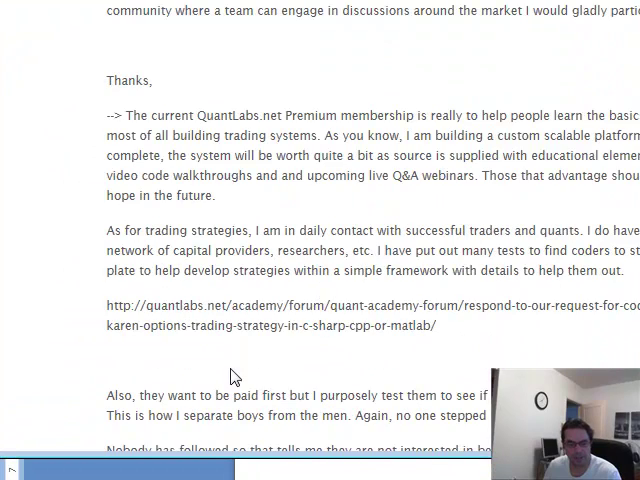
scroll(down, 3)
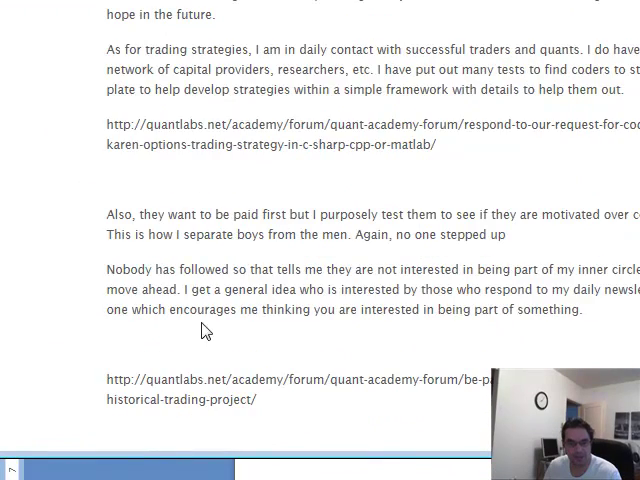
scroll(down, 3)
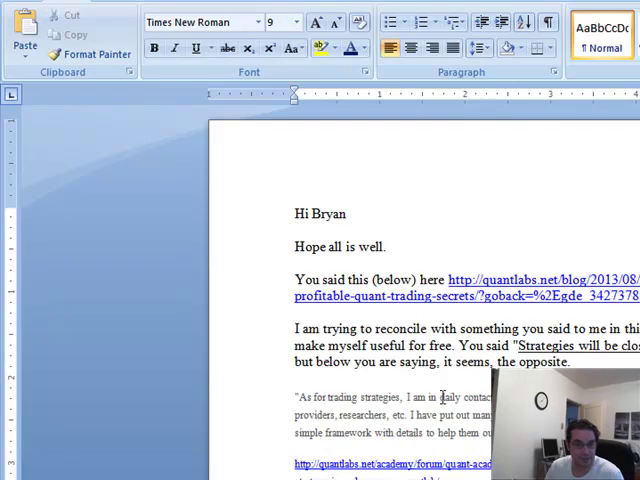
scroll(down, 3)
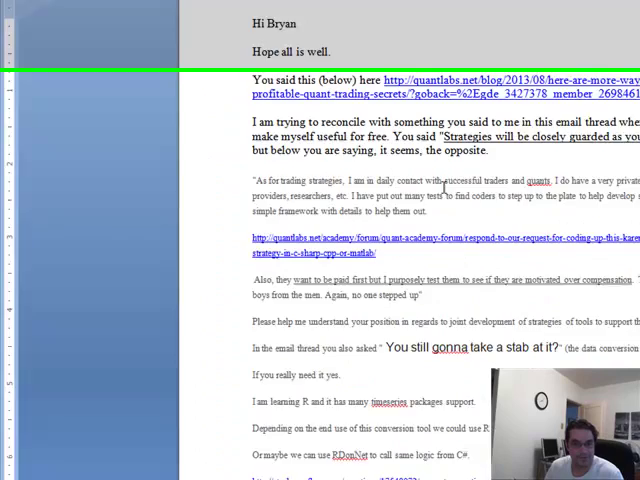
scroll(down, 3)
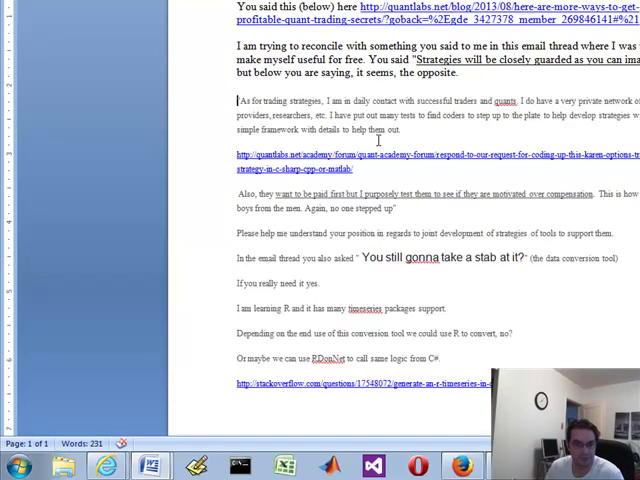
scroll(down, 3)
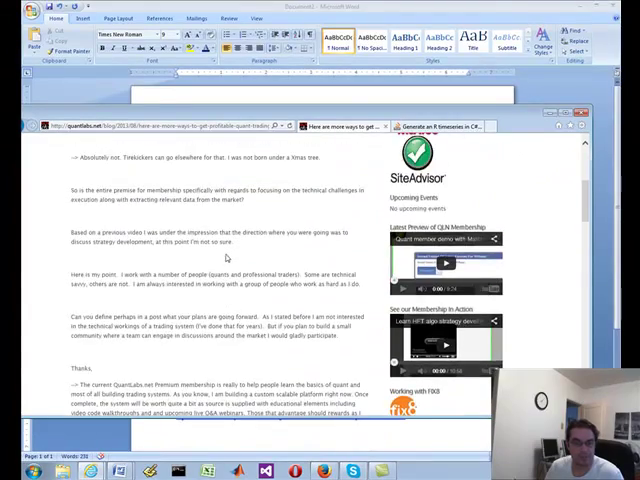
scroll(down, 3)
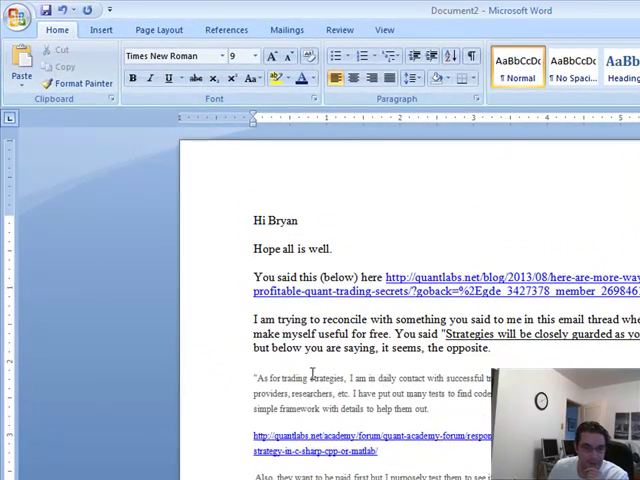
drag(256, 378, 432, 410)
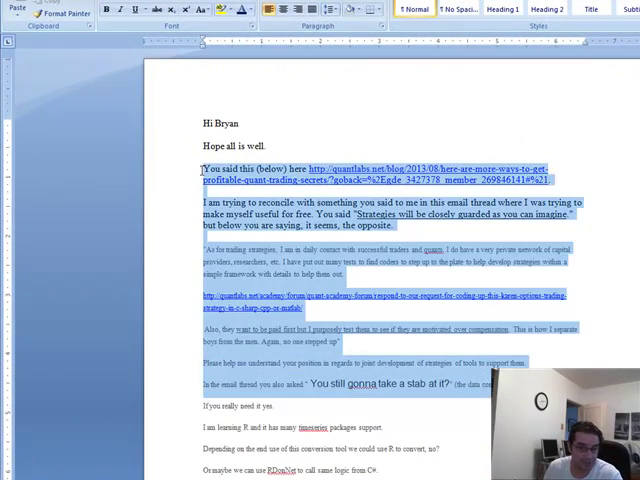
click(280, 406)
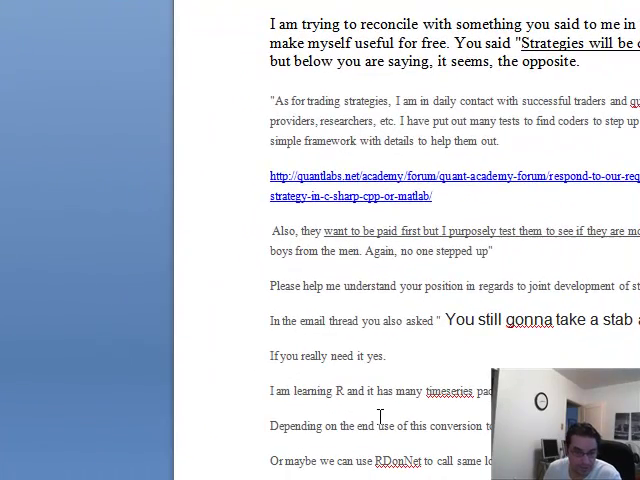
scroll(down, 3)
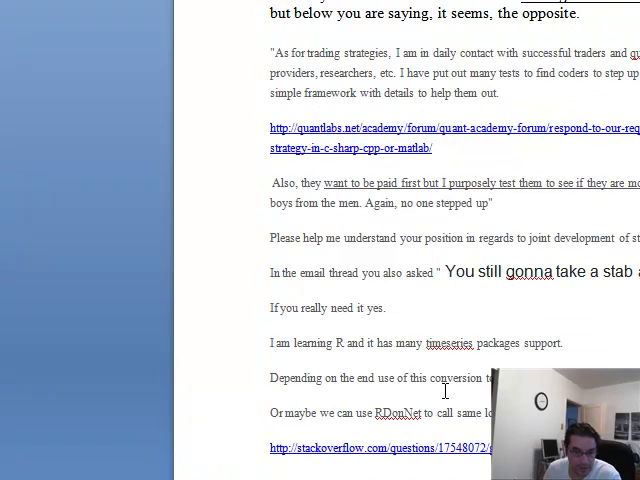
scroll(down, 3)
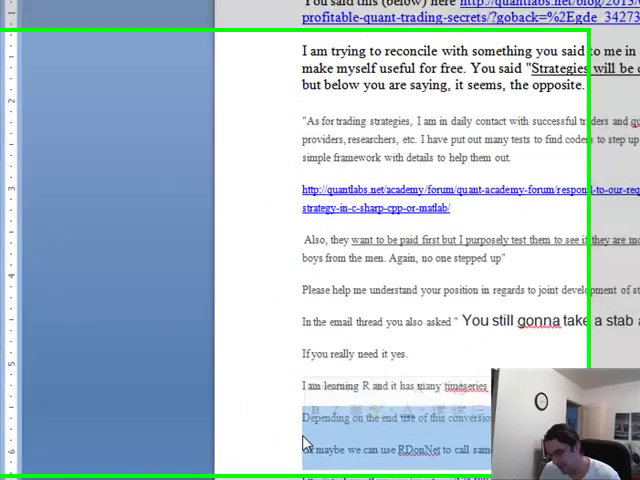
scroll(down, 3)
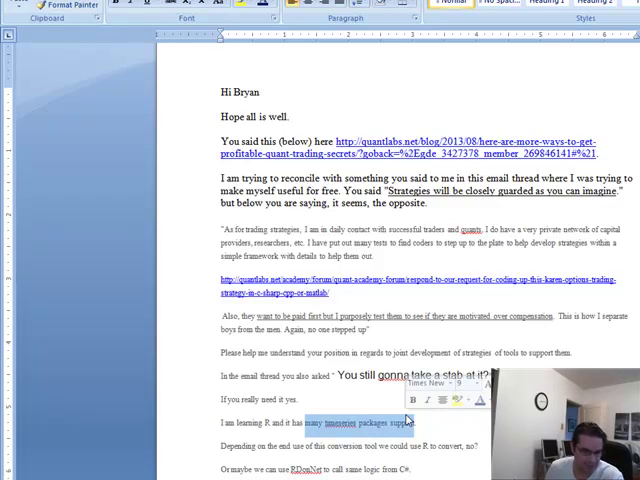
scroll(down, 3)
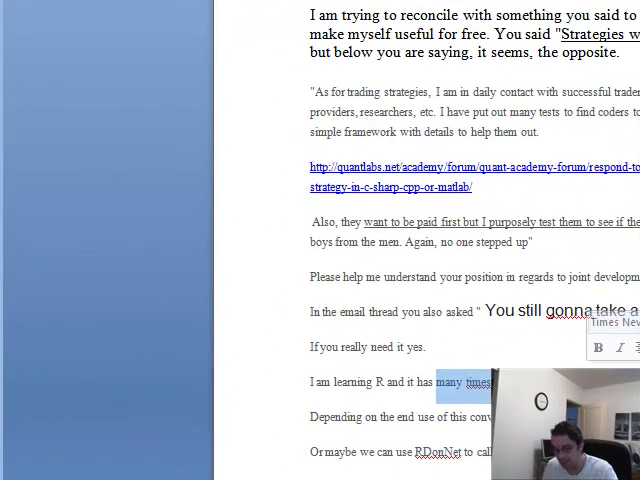